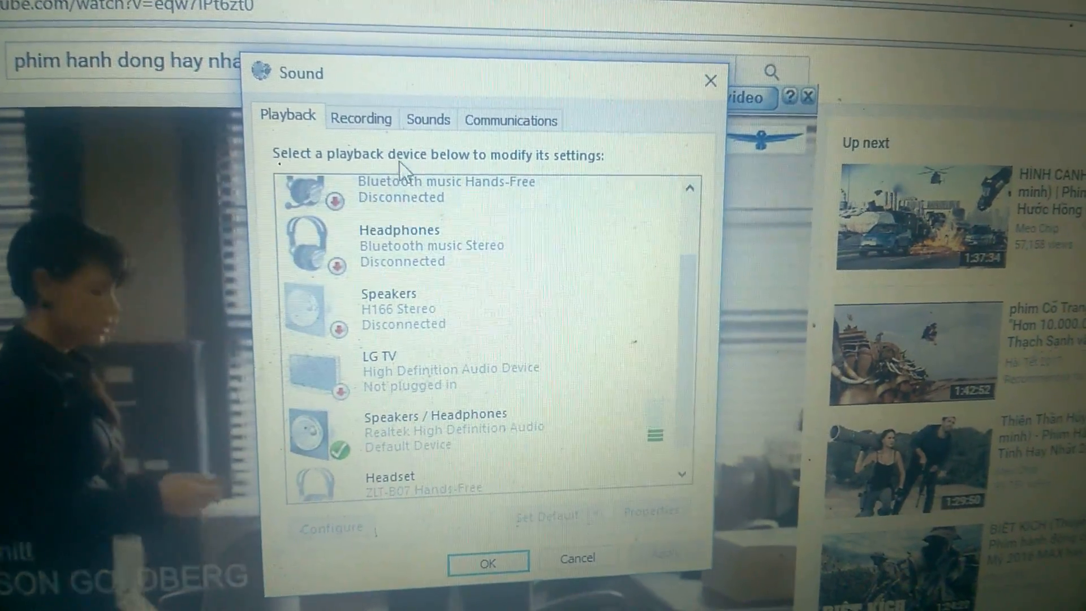
Select the Realtek High Definition Audio microphone under recording devices to view its properties
click(358, 119)
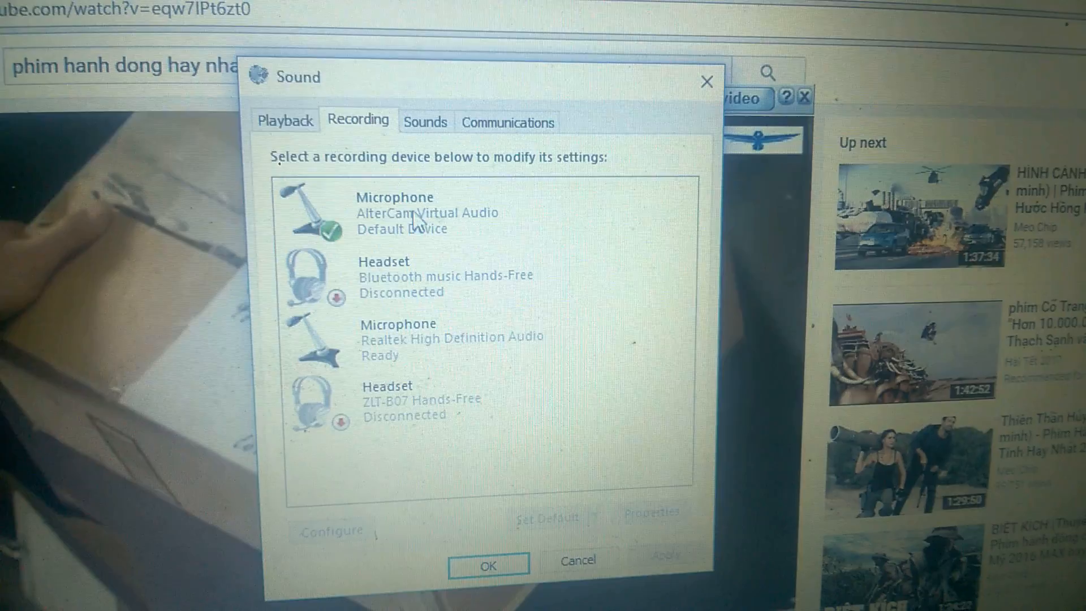
click(395, 208)
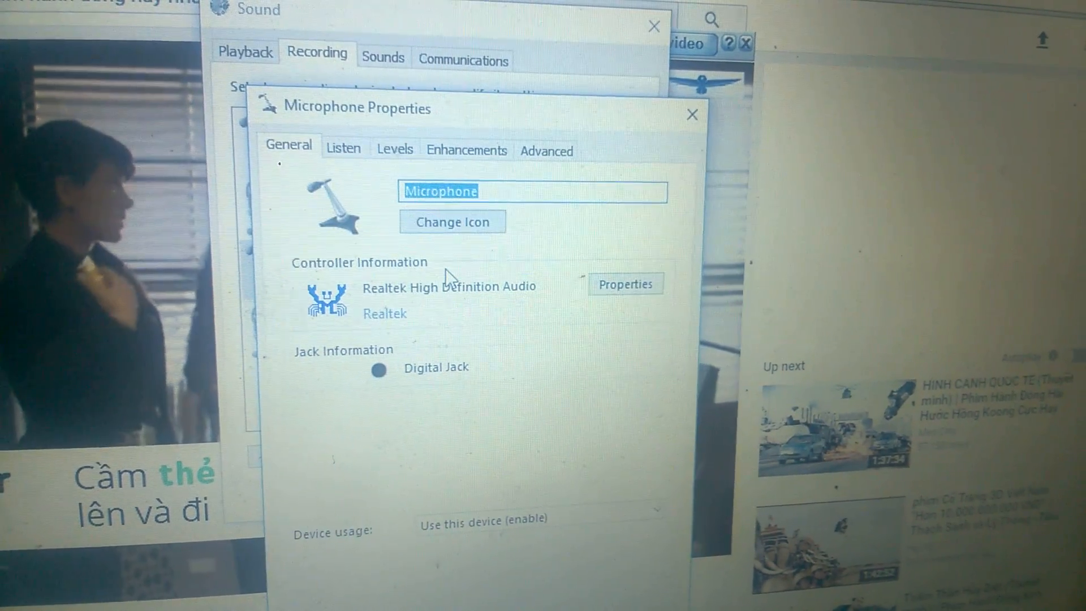
Enable 'Listen to this device' for the Realtek microphone, then close Microphone Properties
click(354, 160)
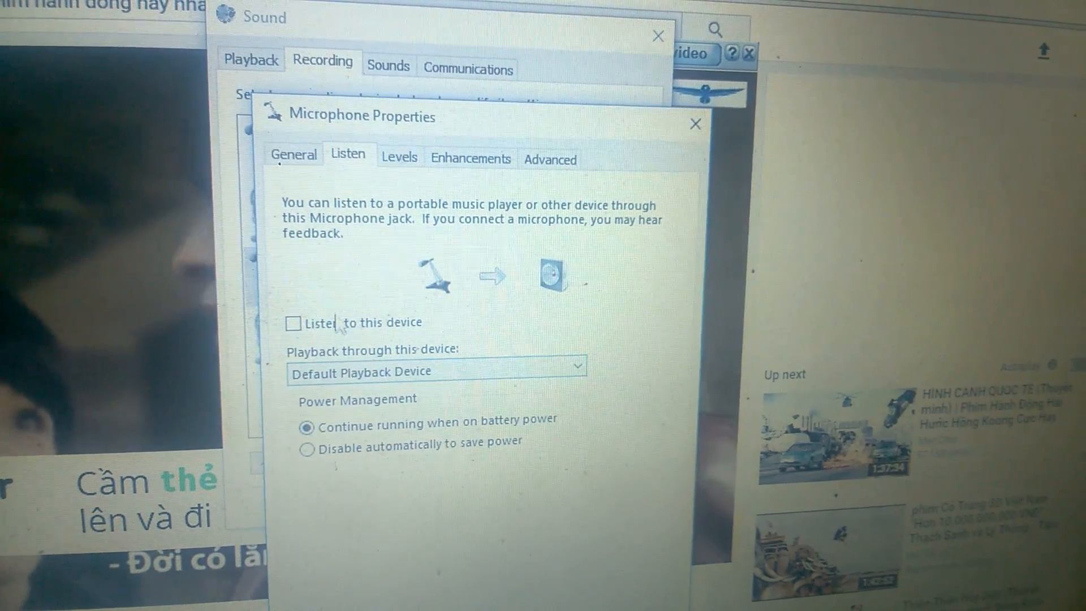
click(299, 326)
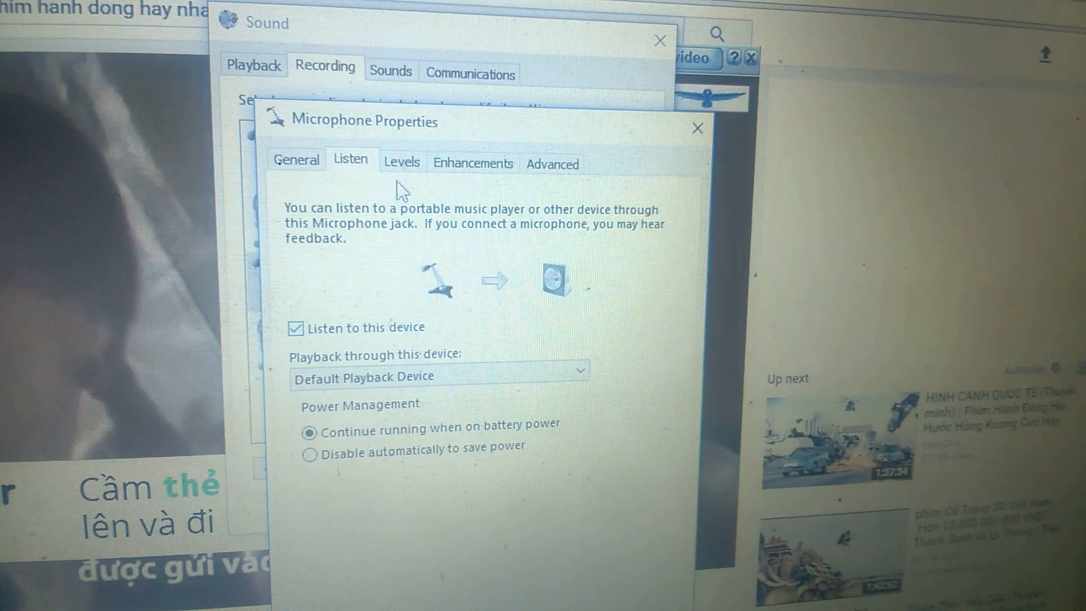
click(296, 165)
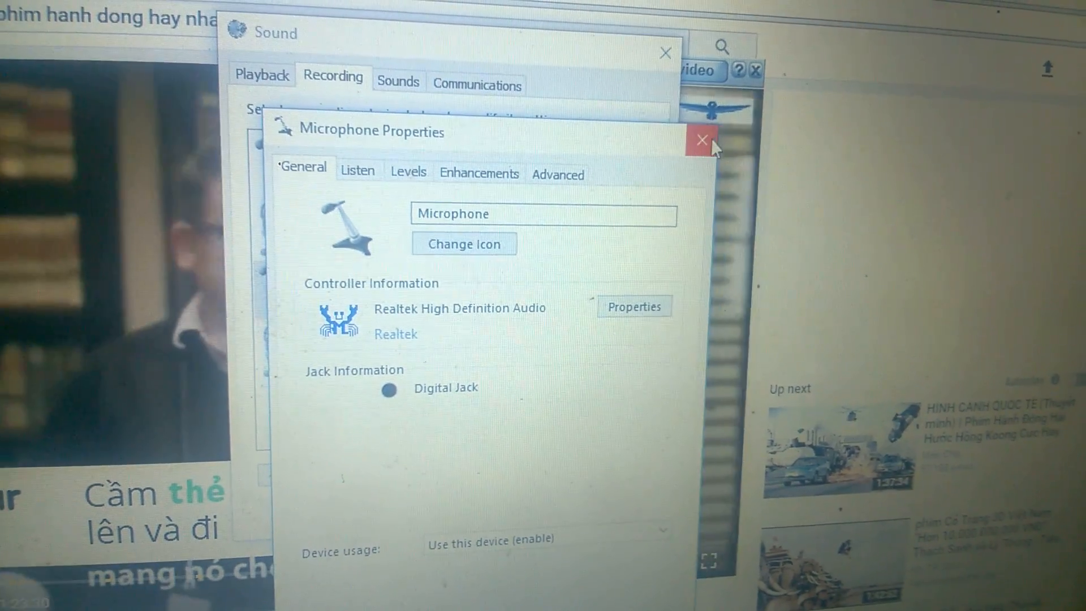
click(701, 139)
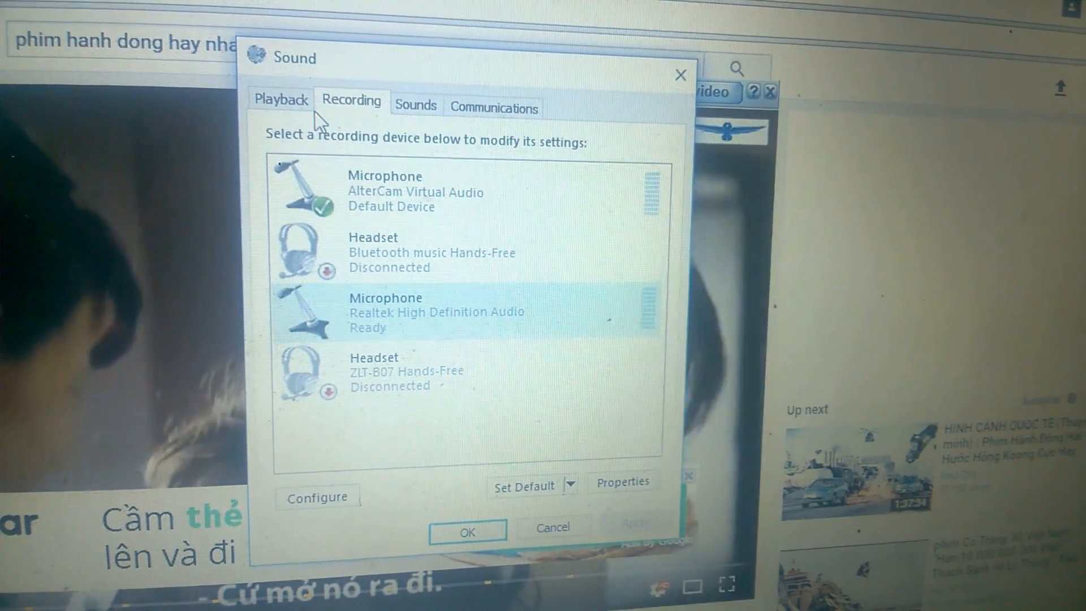
click(282, 105)
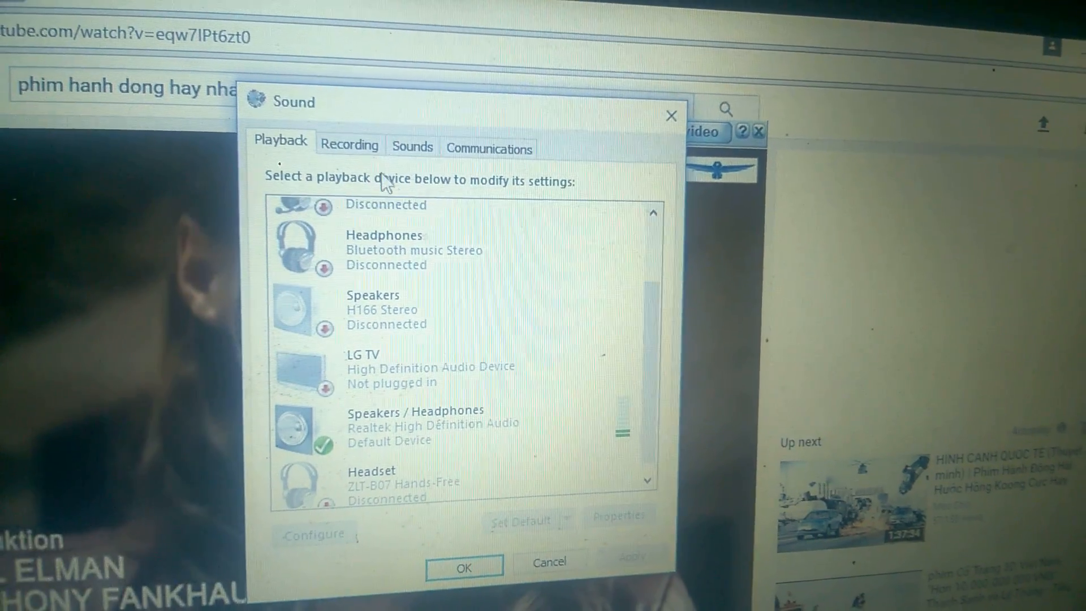
click(350, 146)
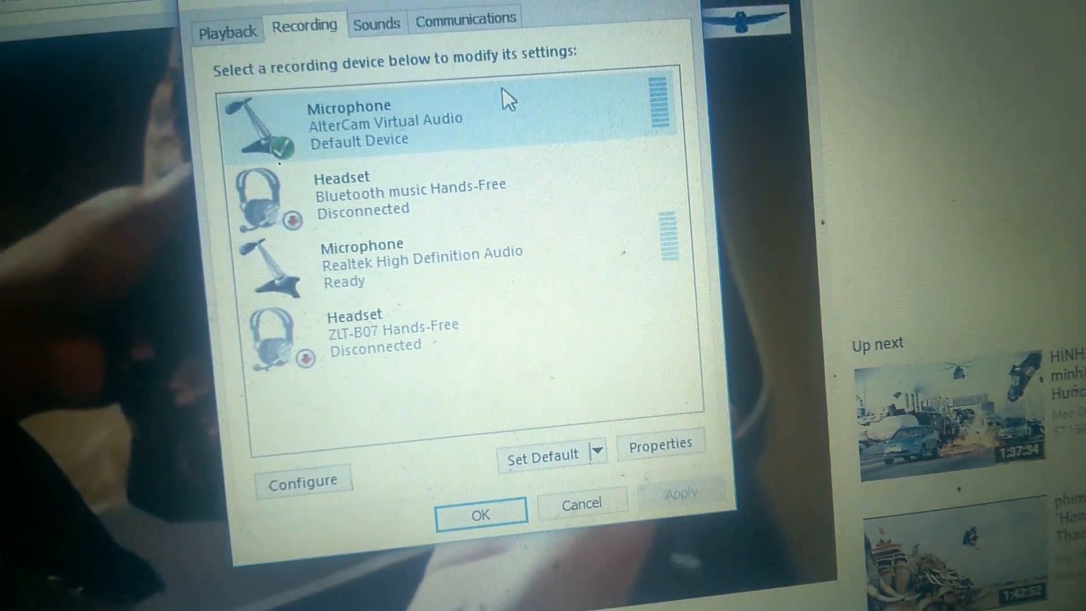
Set the Realtek microphone as the default recording device
click(436, 261)
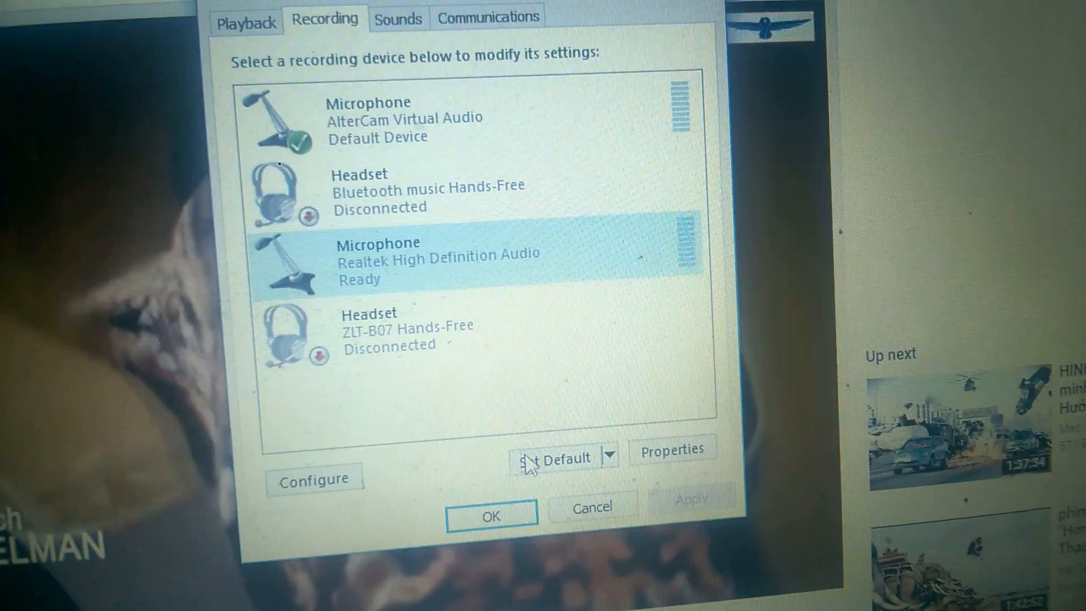
click(554, 459)
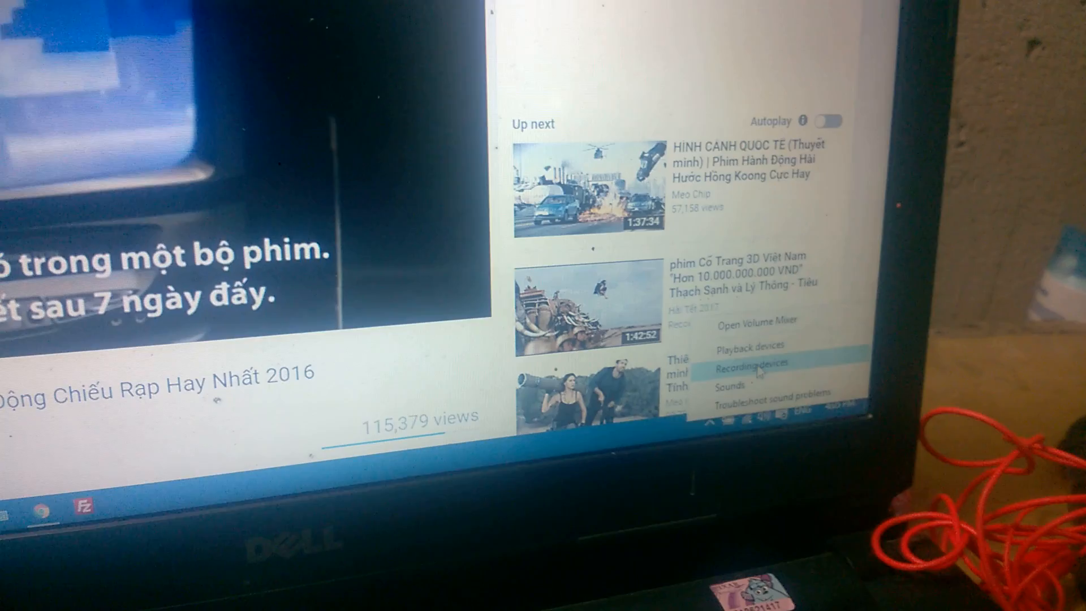
Reopen Recording devices from the sound menu to confirm the Realtek default
click(756, 365)
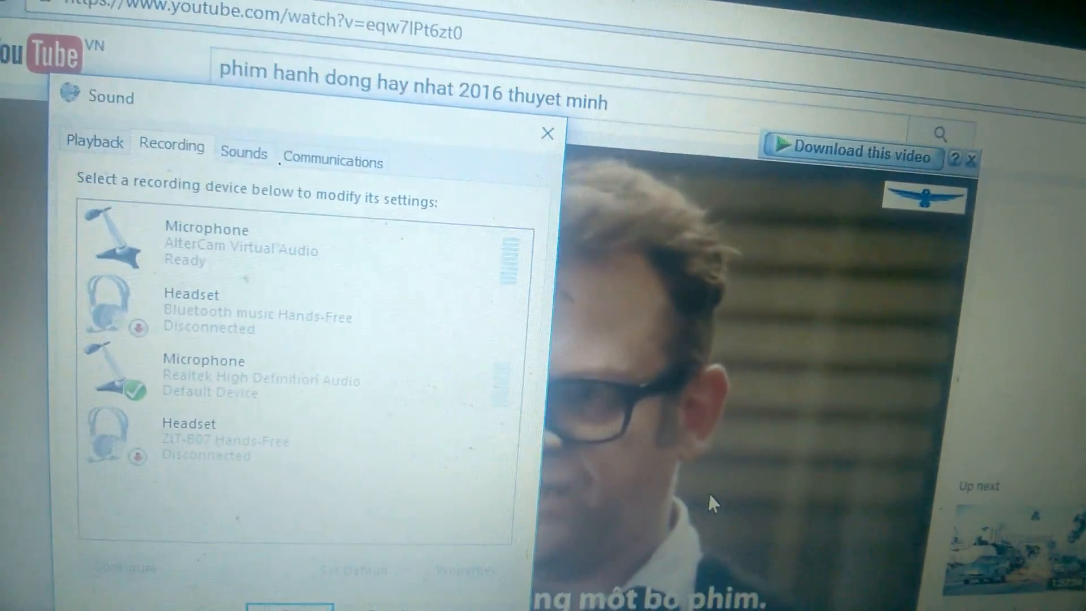